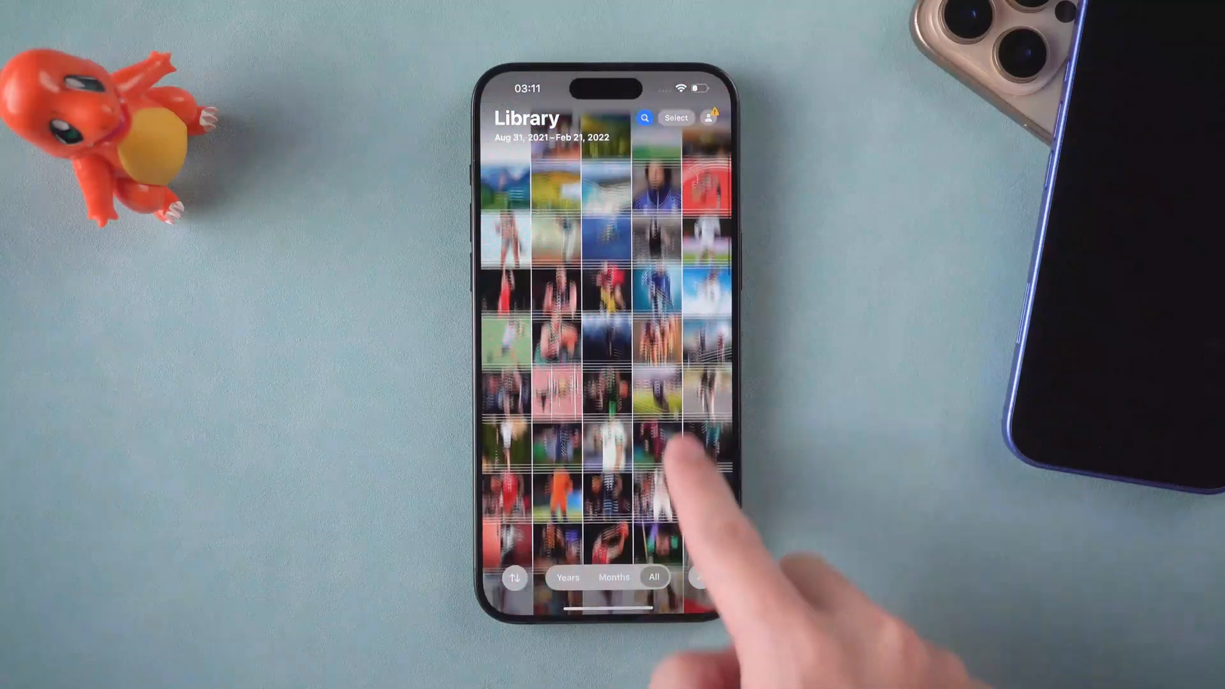
scroll(up, 3)
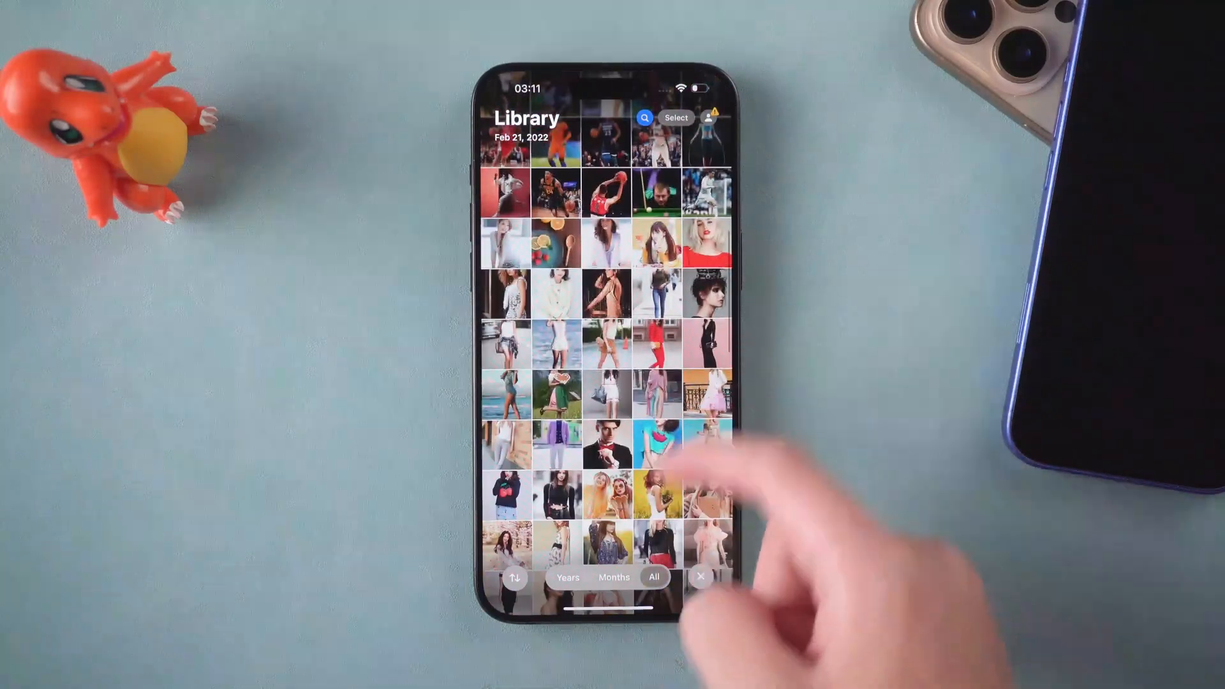
scroll(up, 3)
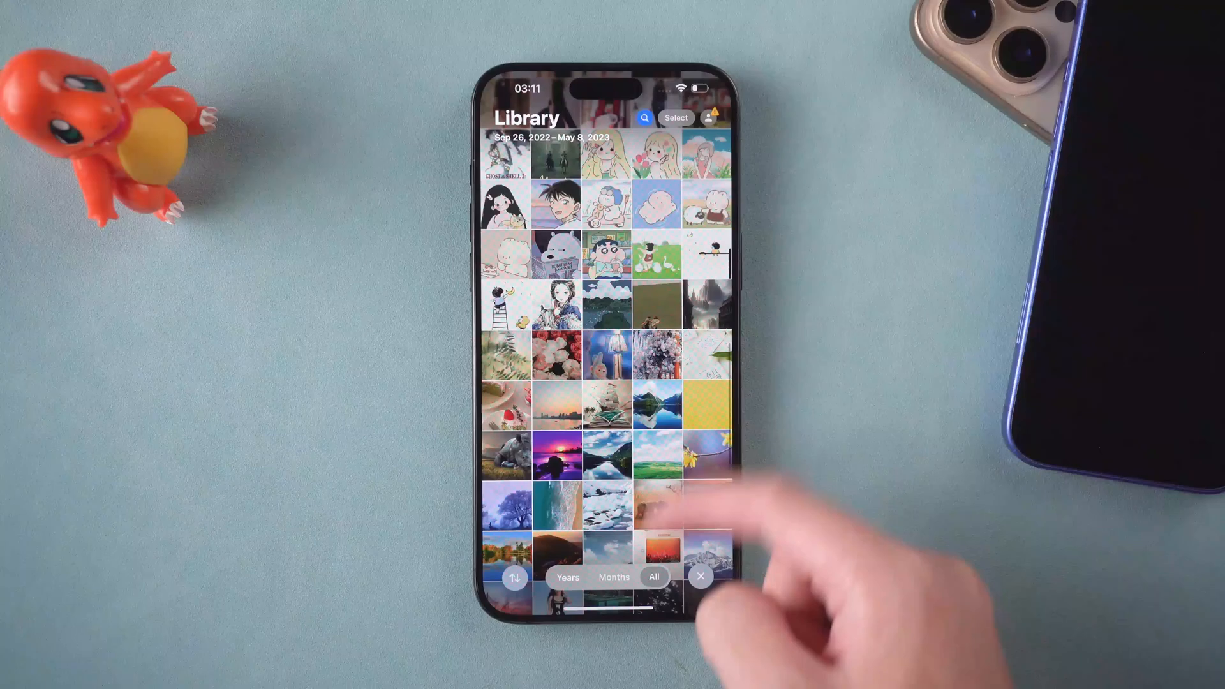